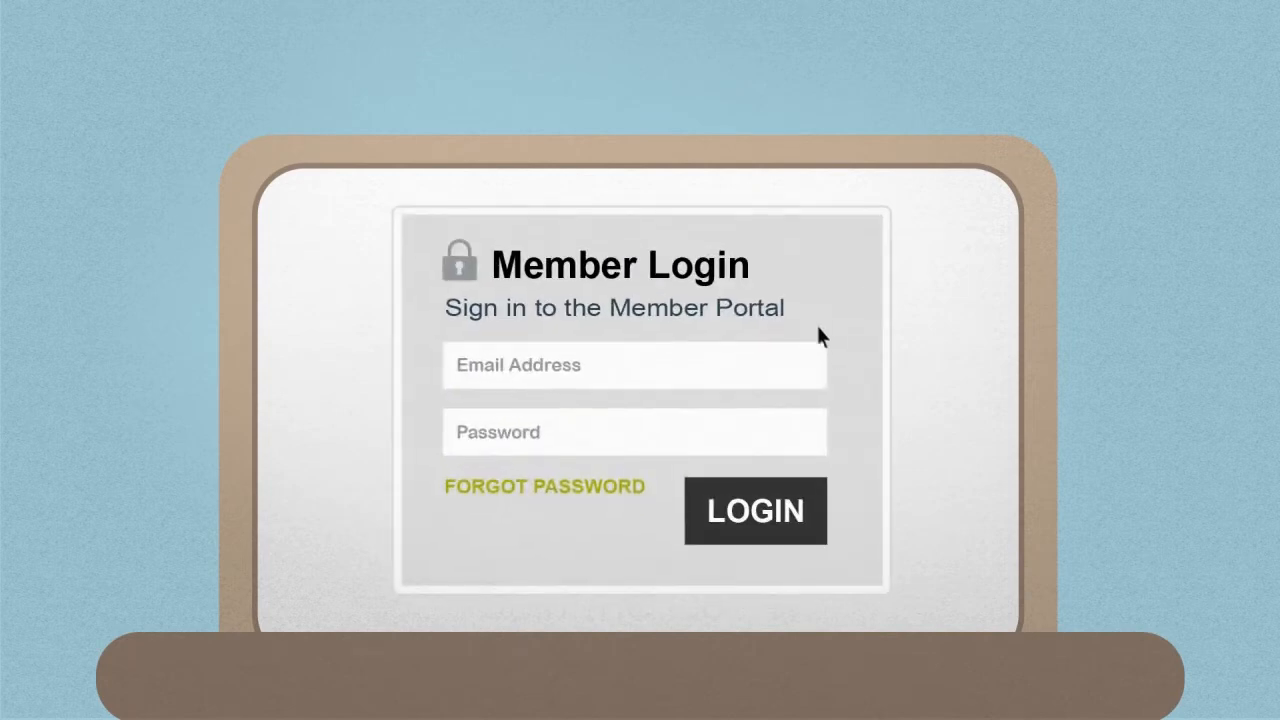
mouse_move(576, 370)
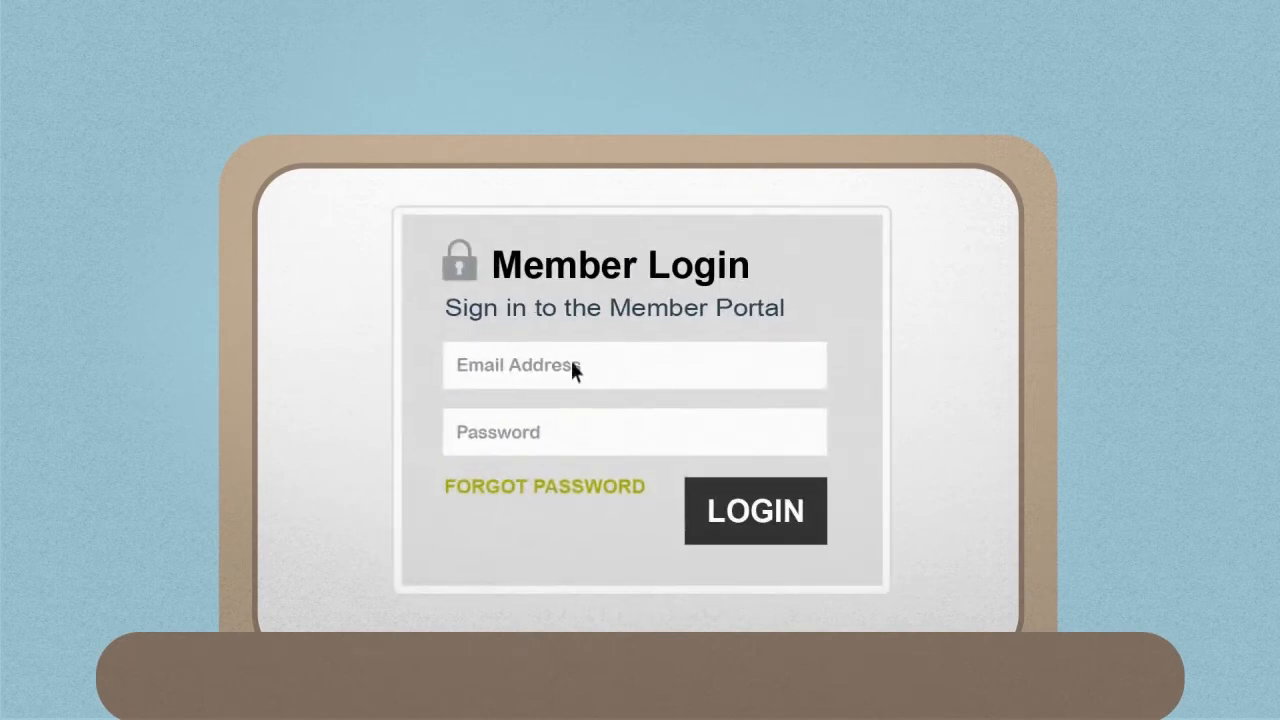